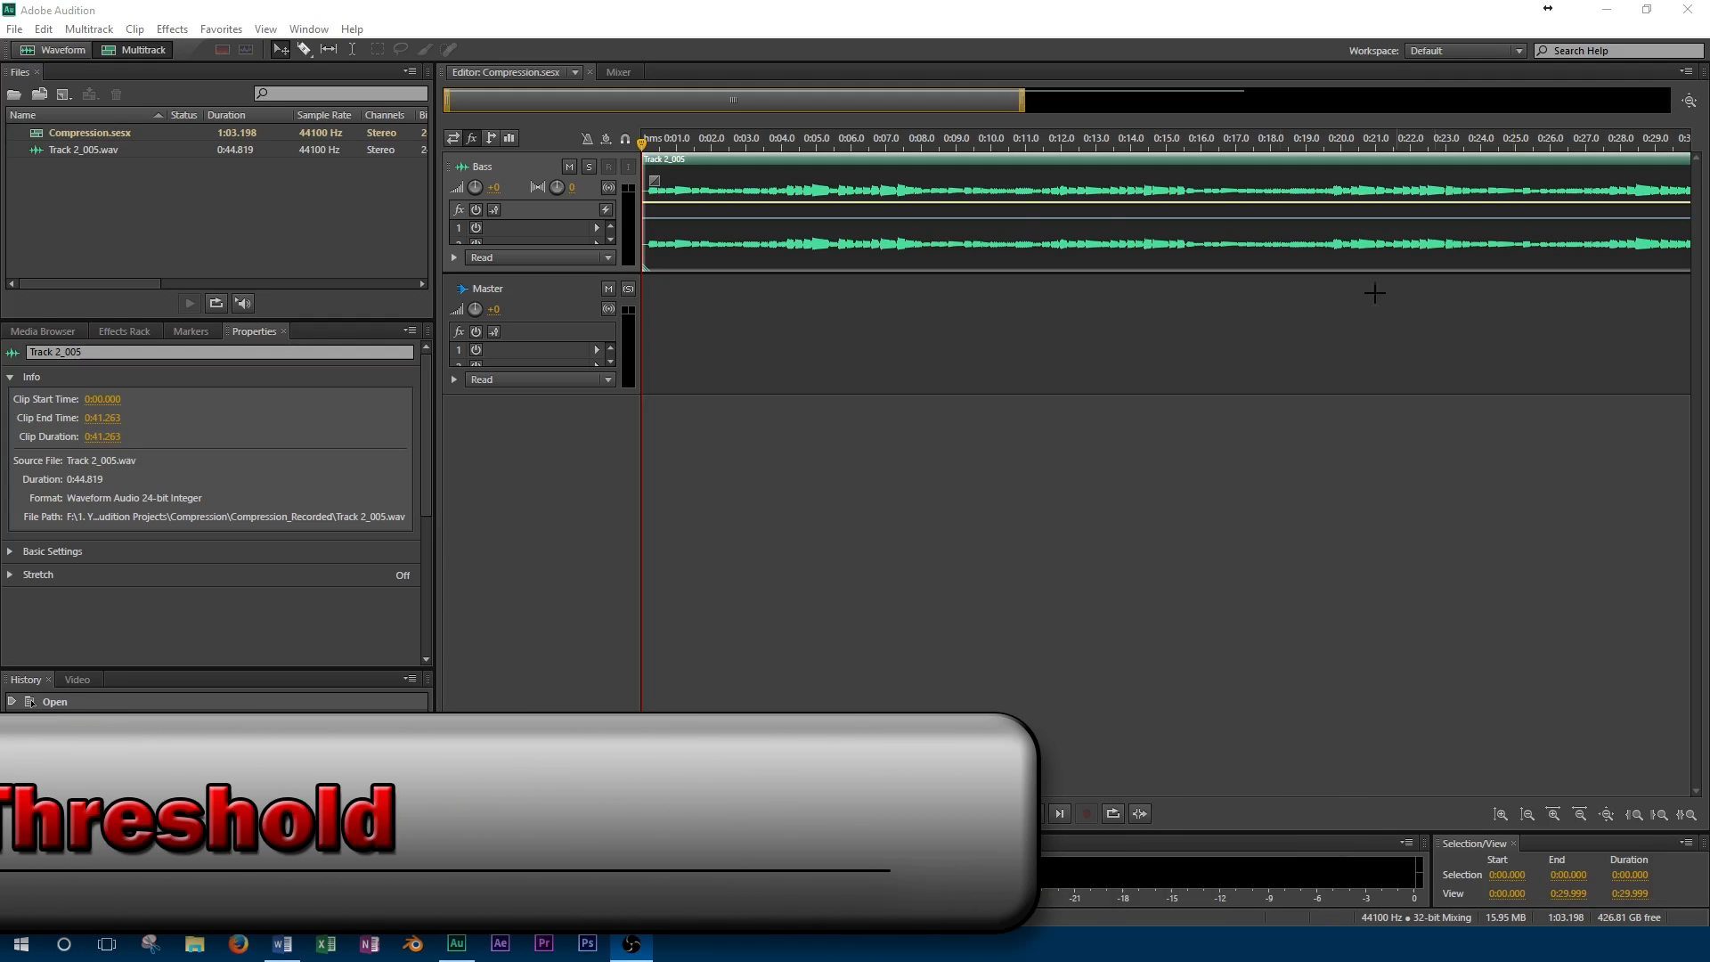
# - Insert a Tube-modeled Compressor in the Bass track's first effects slot
pyautogui.click(596, 228)
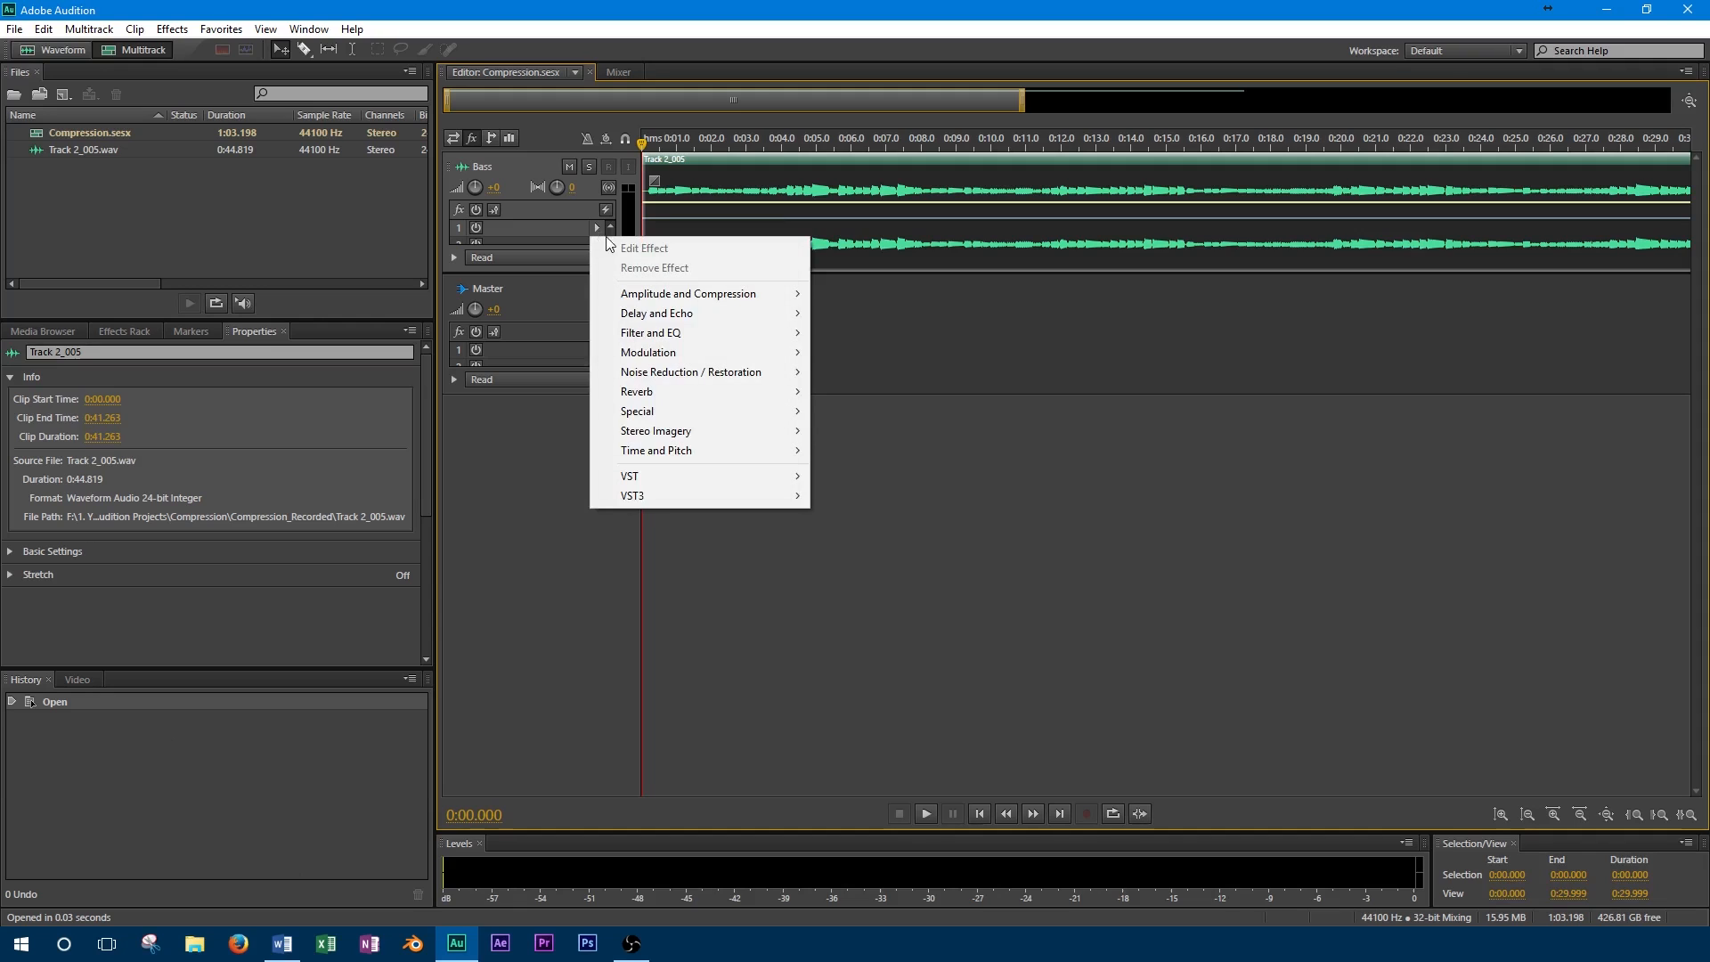
pyautogui.moveTo(725, 332)
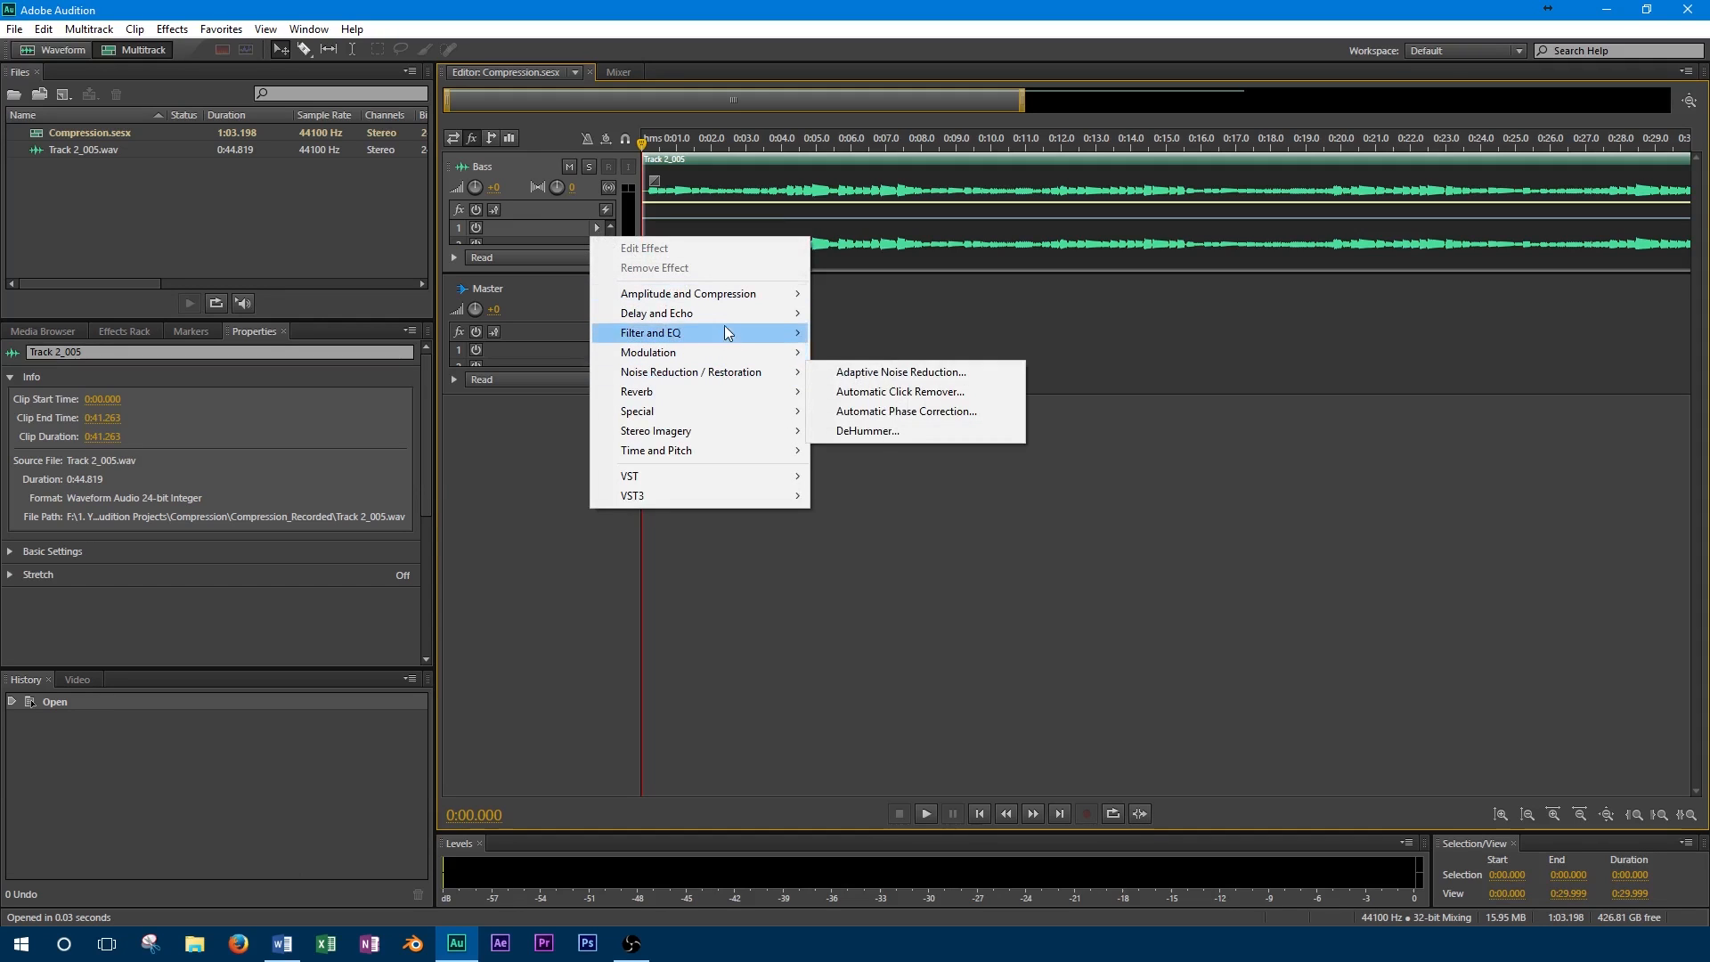
pyautogui.moveTo(687, 293)
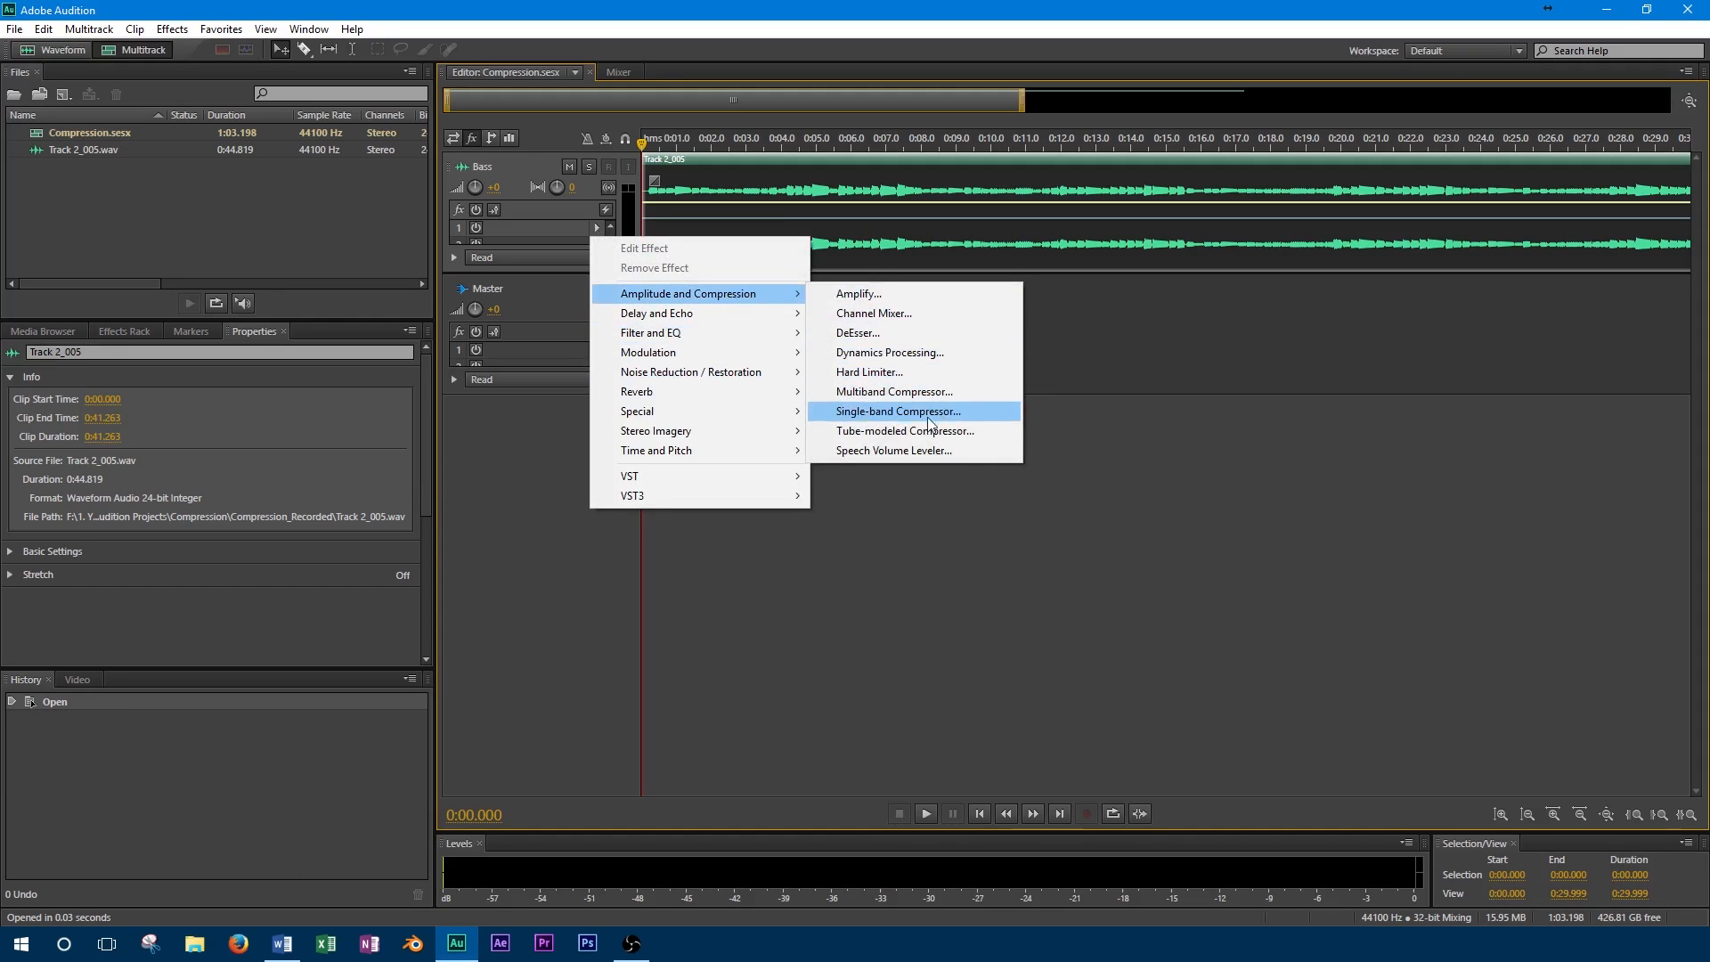
pyautogui.click(904, 429)
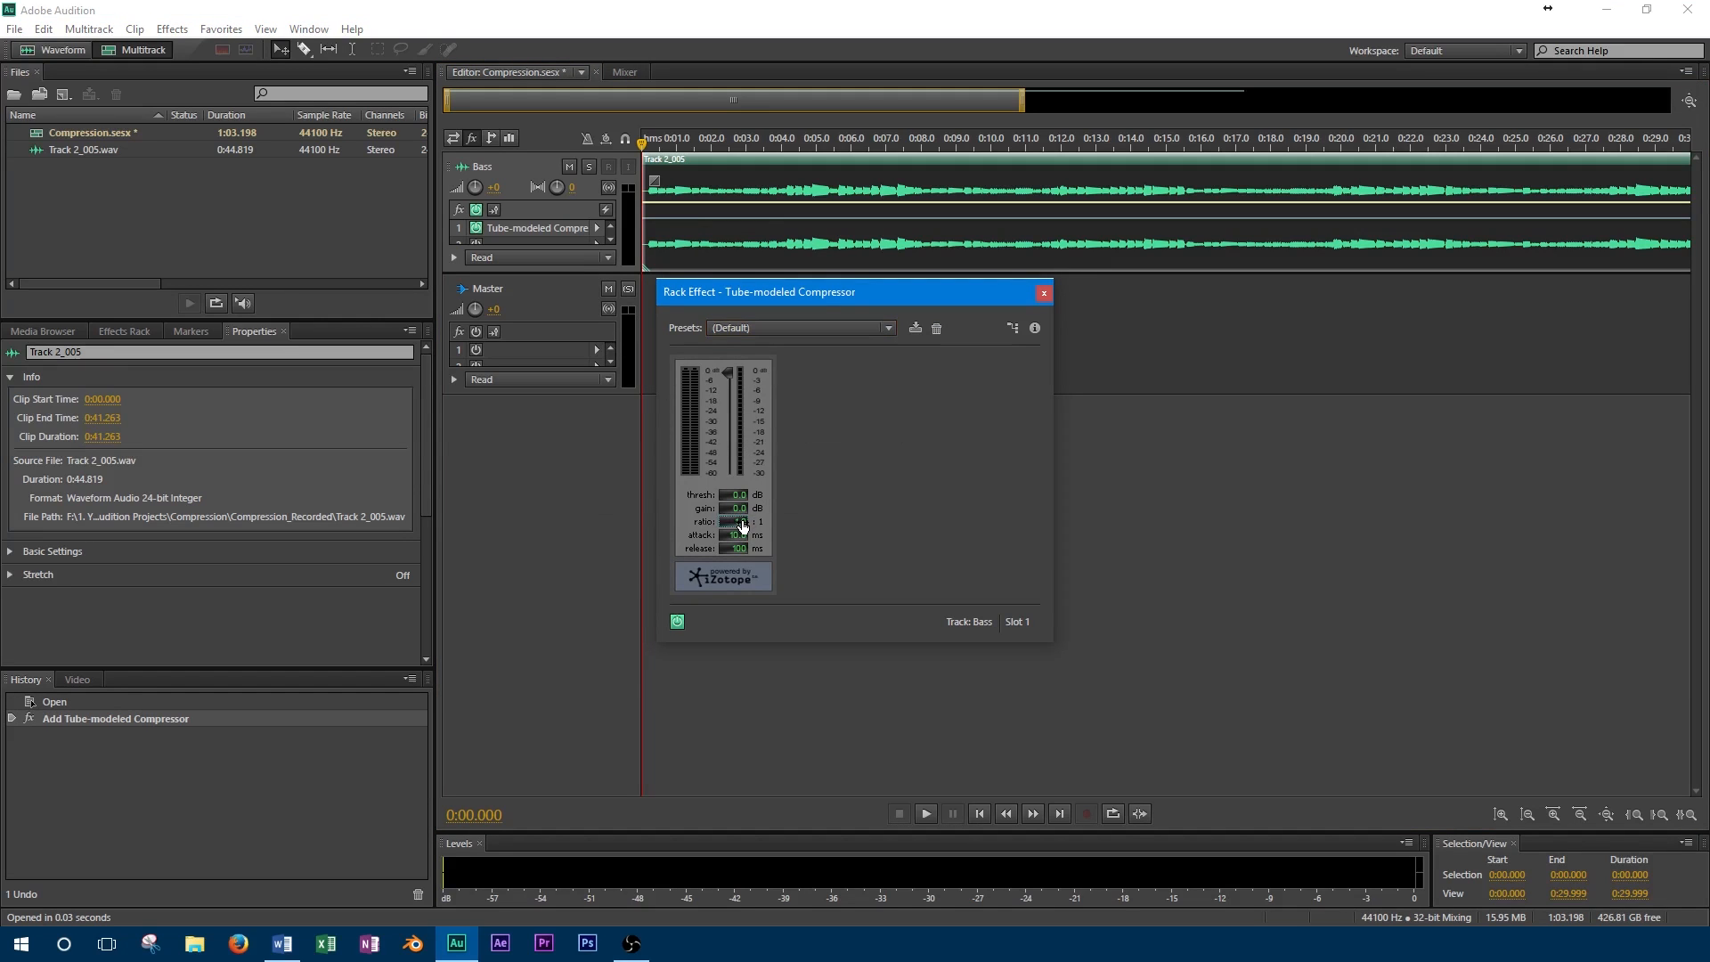
# - Drag the compressor threshold away from its default and play the clip
pyautogui.moveTo(737, 521); pyautogui.dragTo(742, 521)
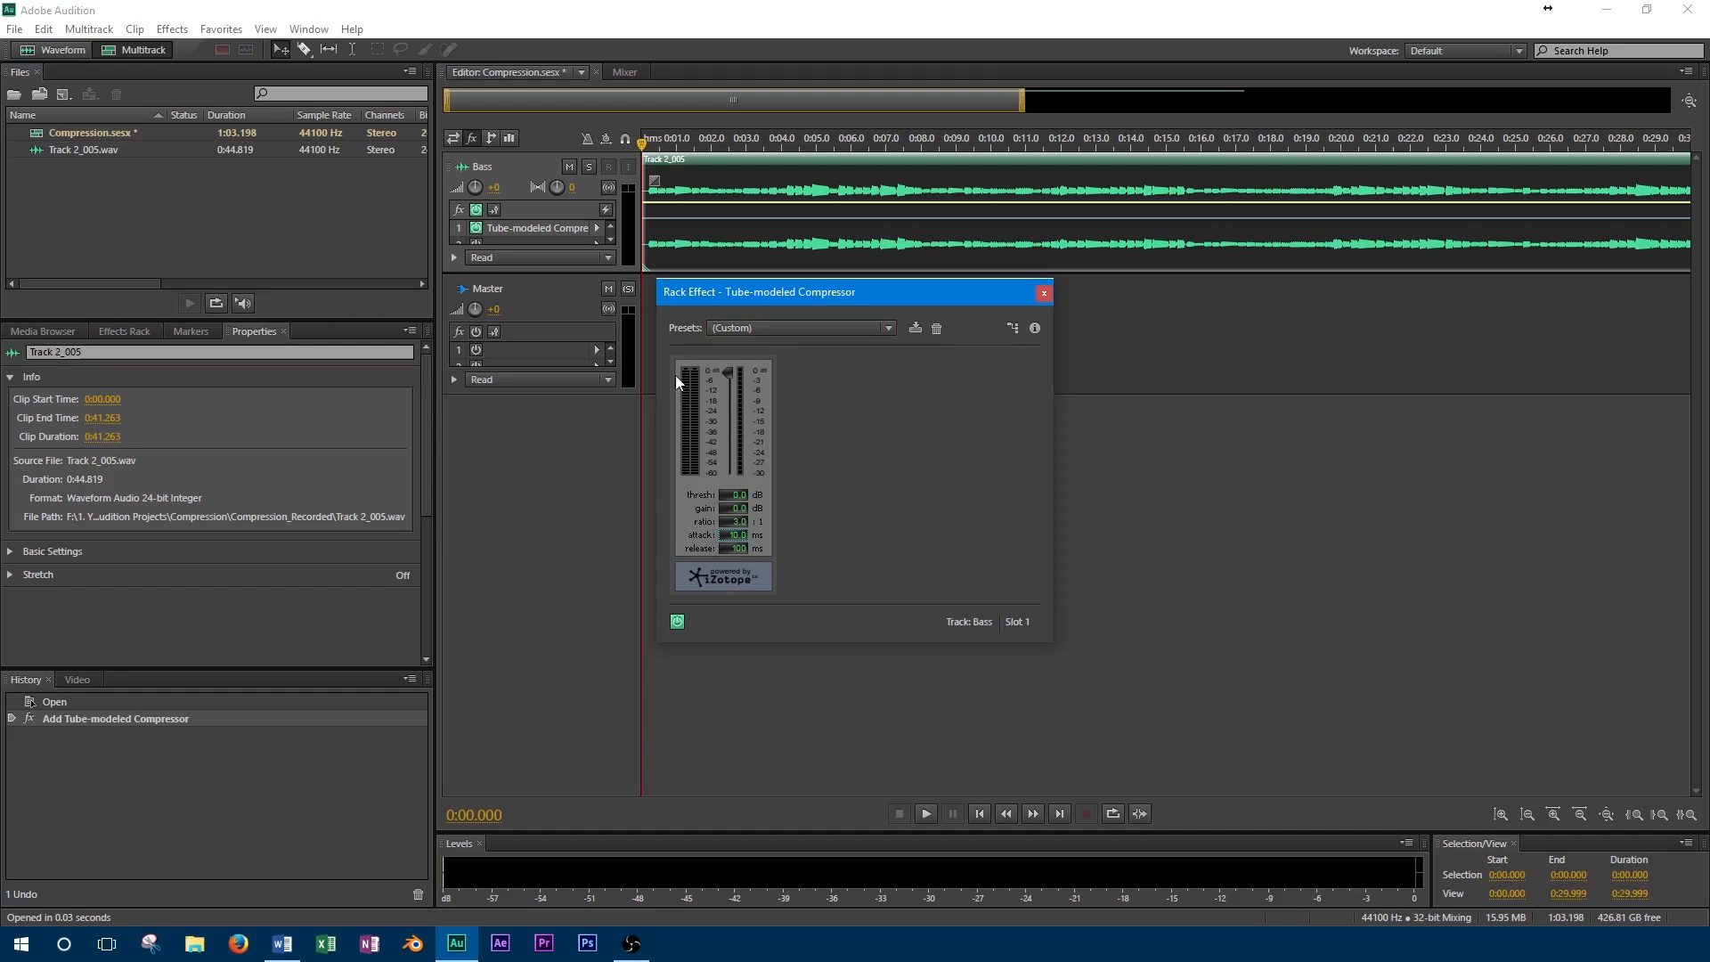
pyautogui.moveTo(699, 379)
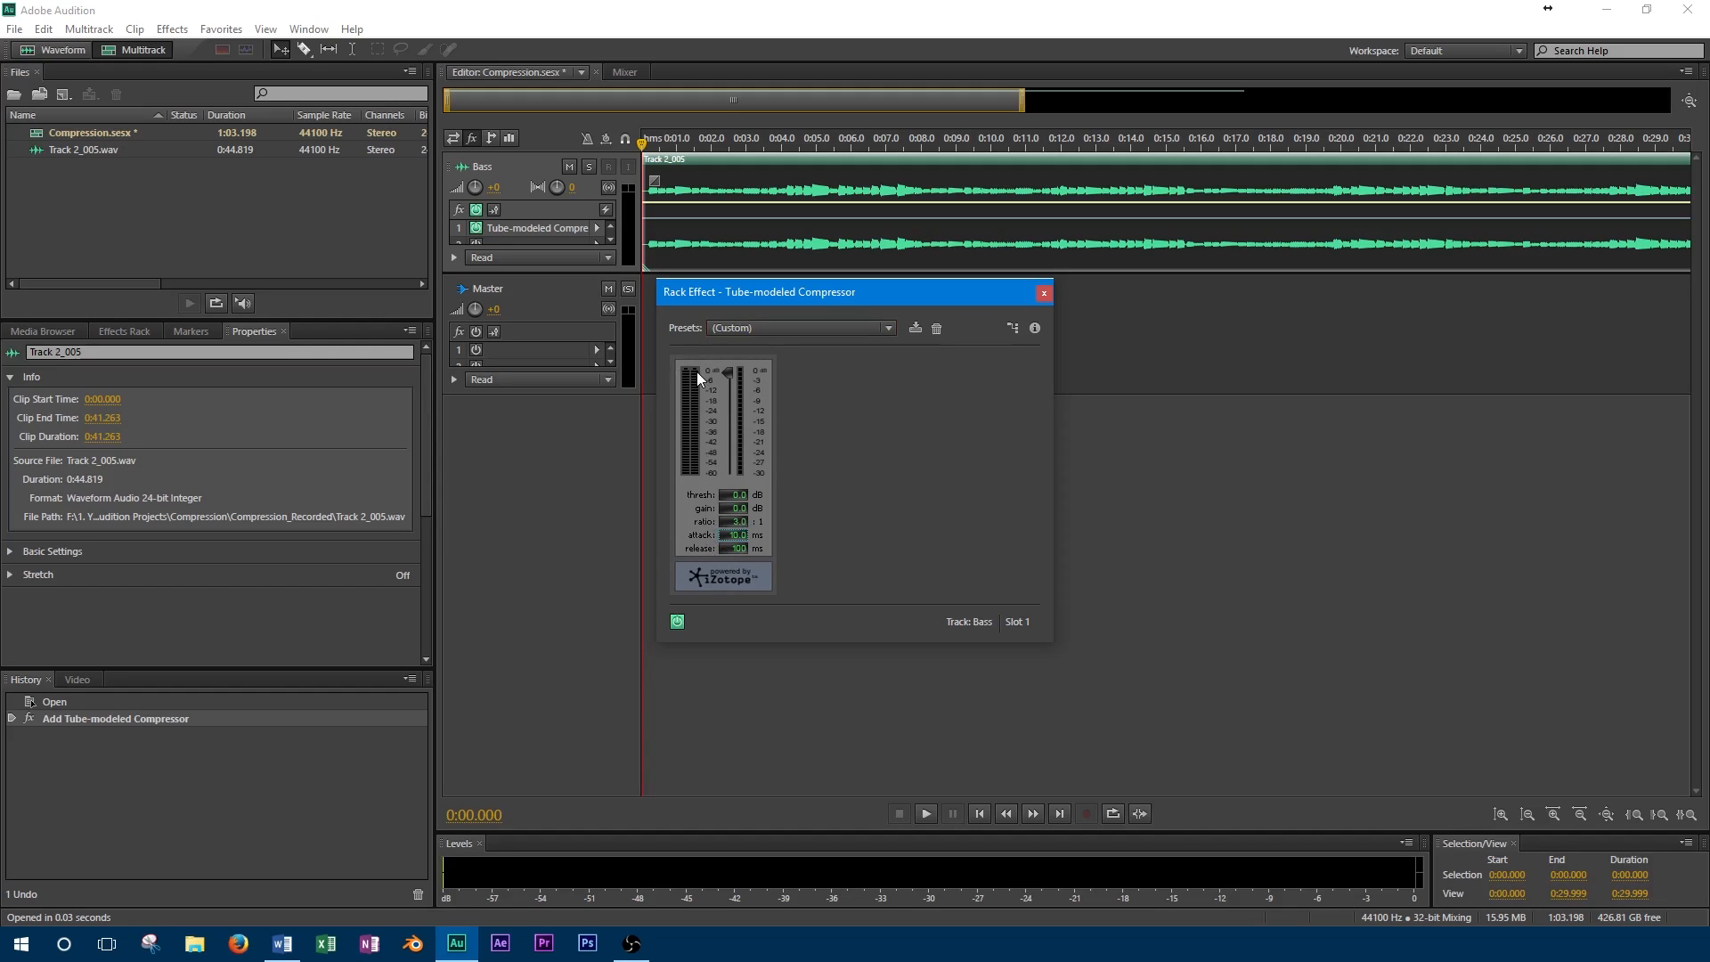
pyautogui.click(923, 814)
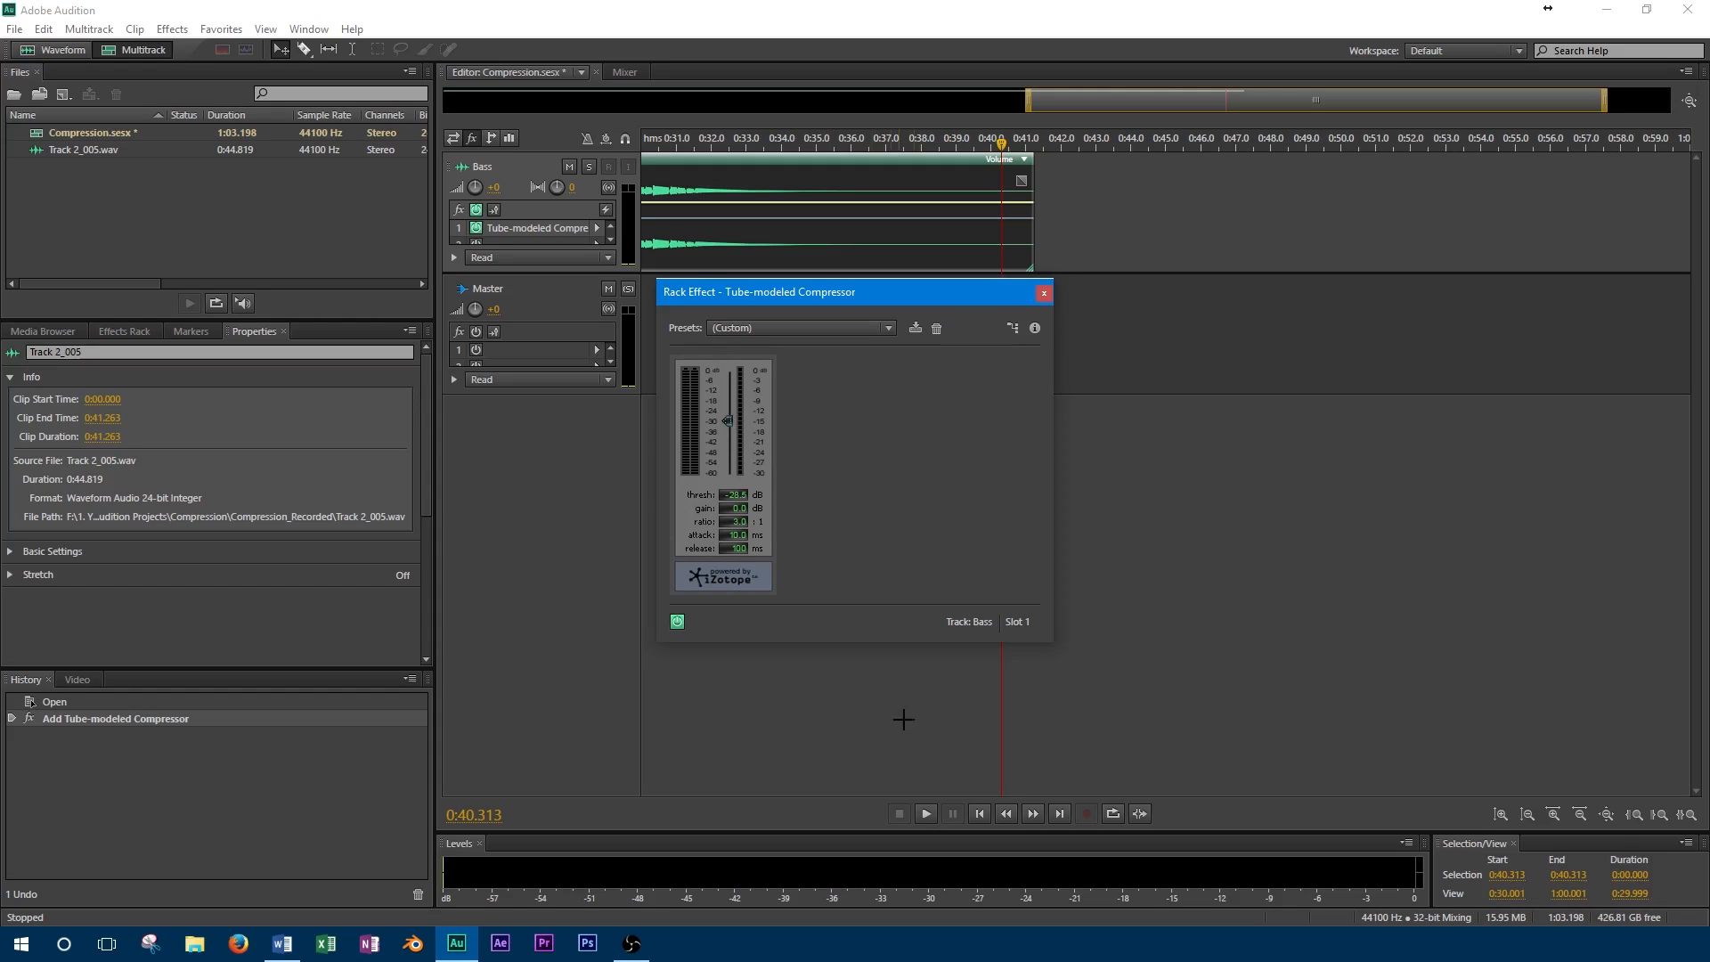
# - Replay the session while adjusting the Tube-modeled Compressor's ratio
pyautogui.click(979, 814)
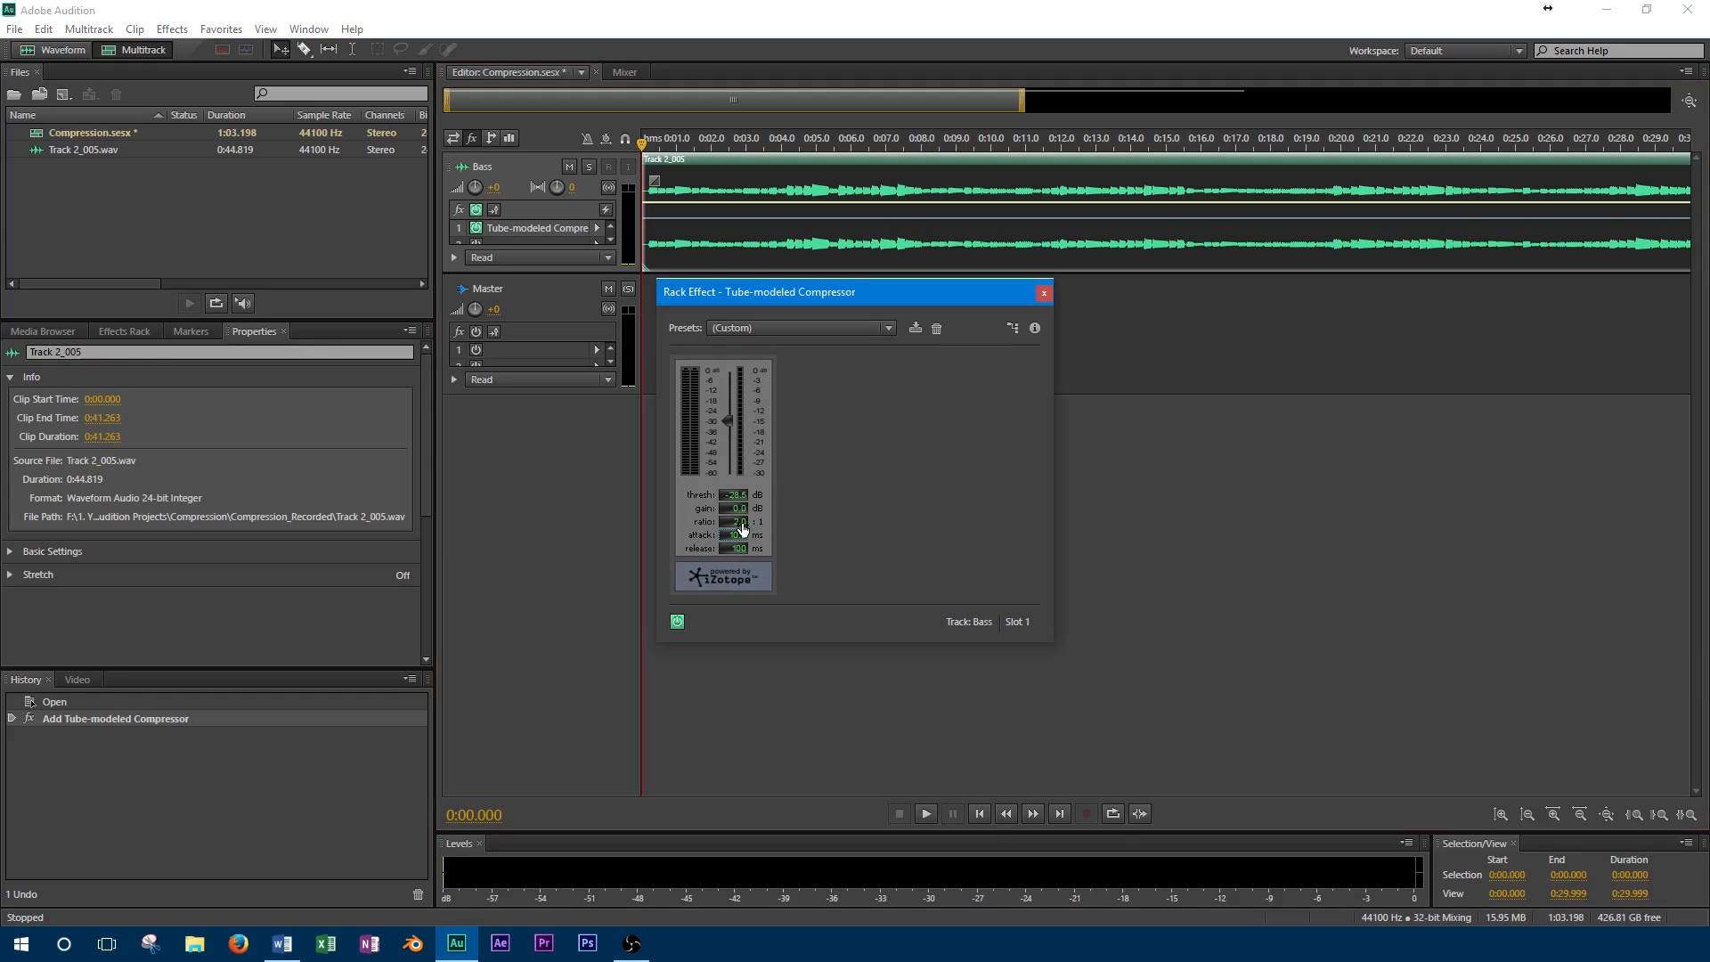
pyautogui.click(924, 813)
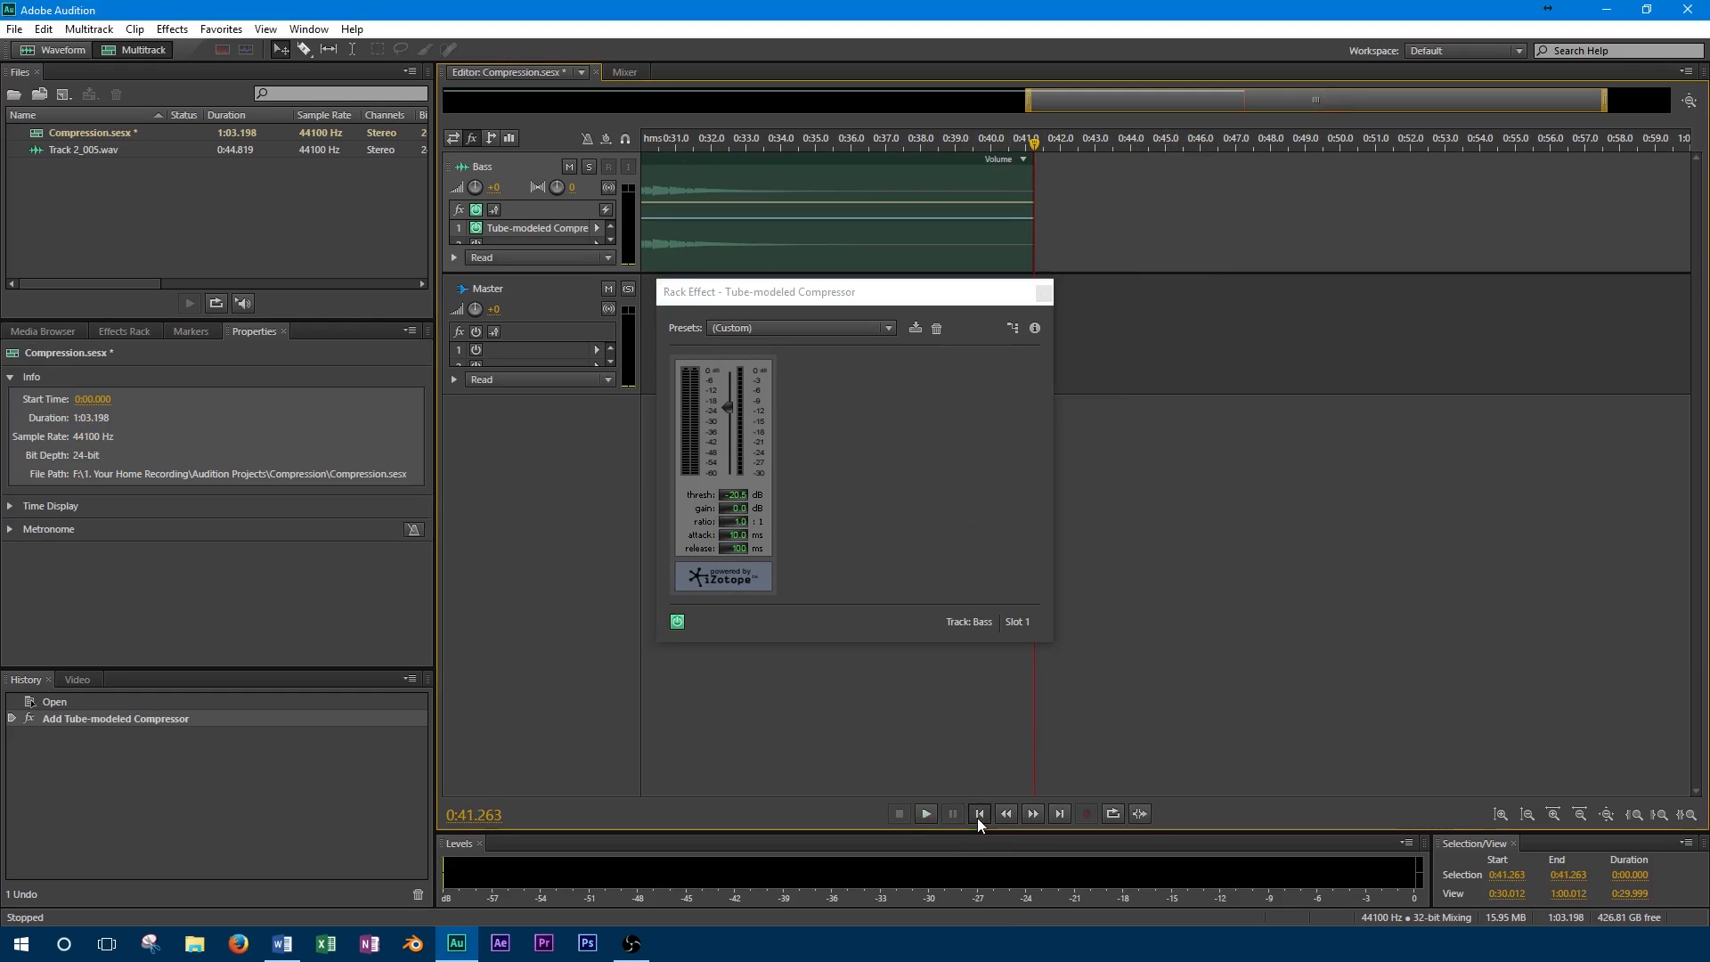
# - Return the playhead to the session start and adjust the compressor's attack time
pyautogui.click(978, 813)
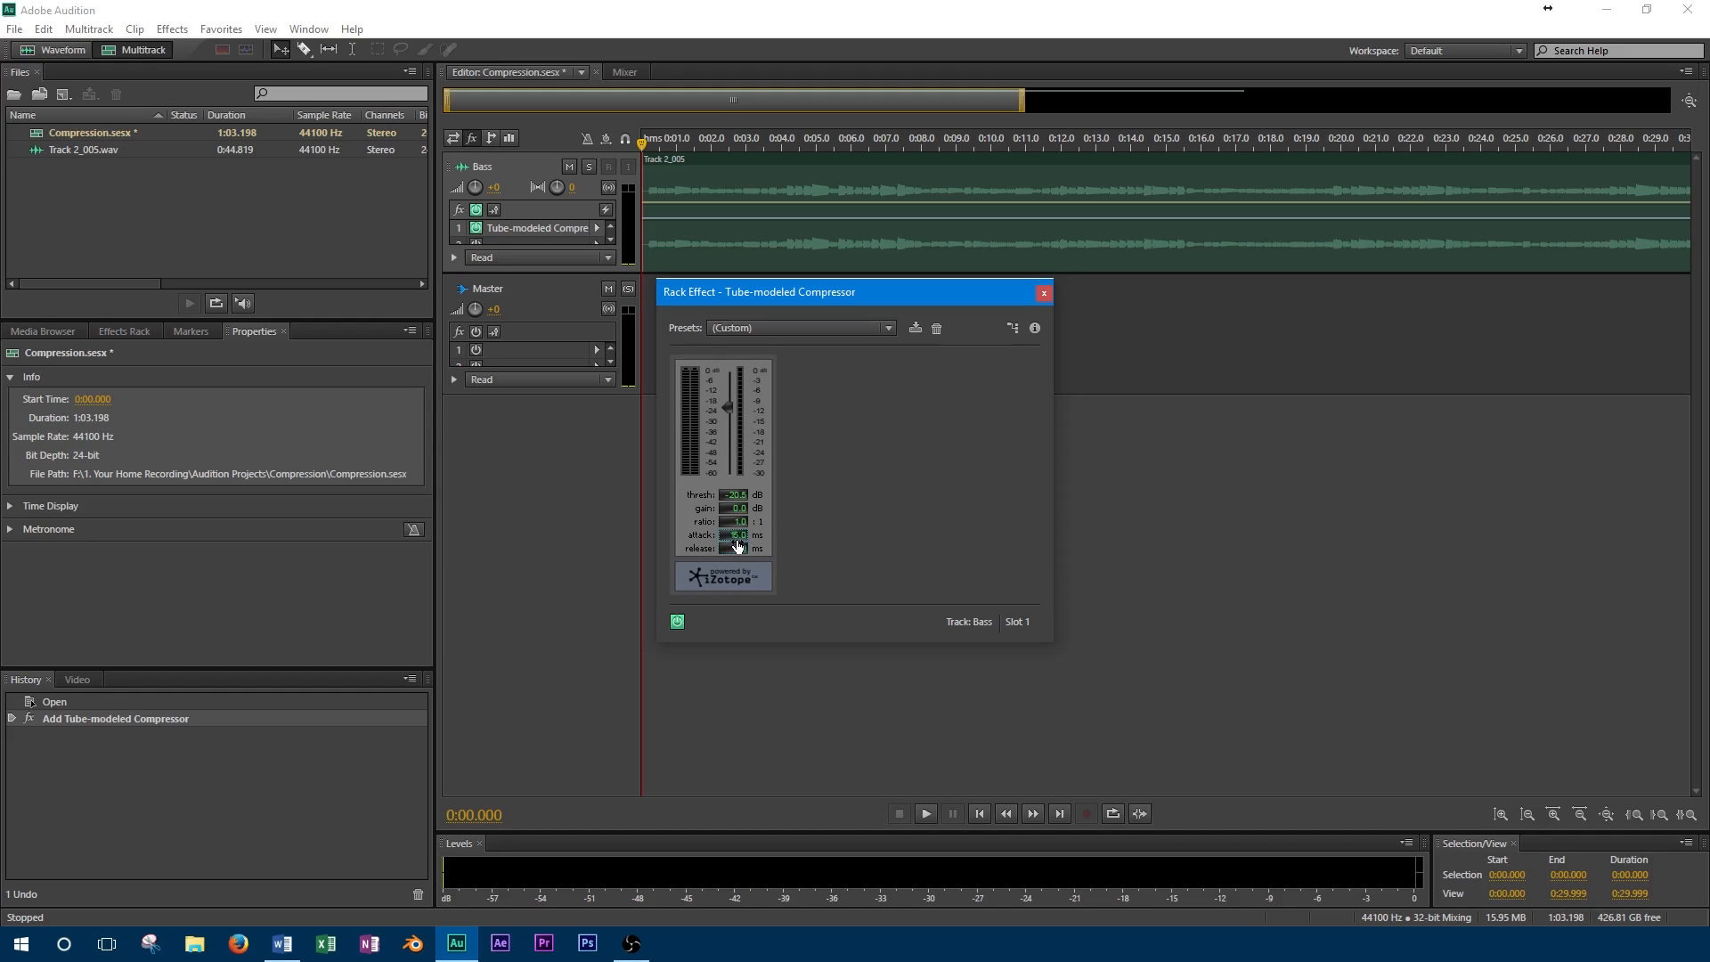
pyautogui.click(732, 535)
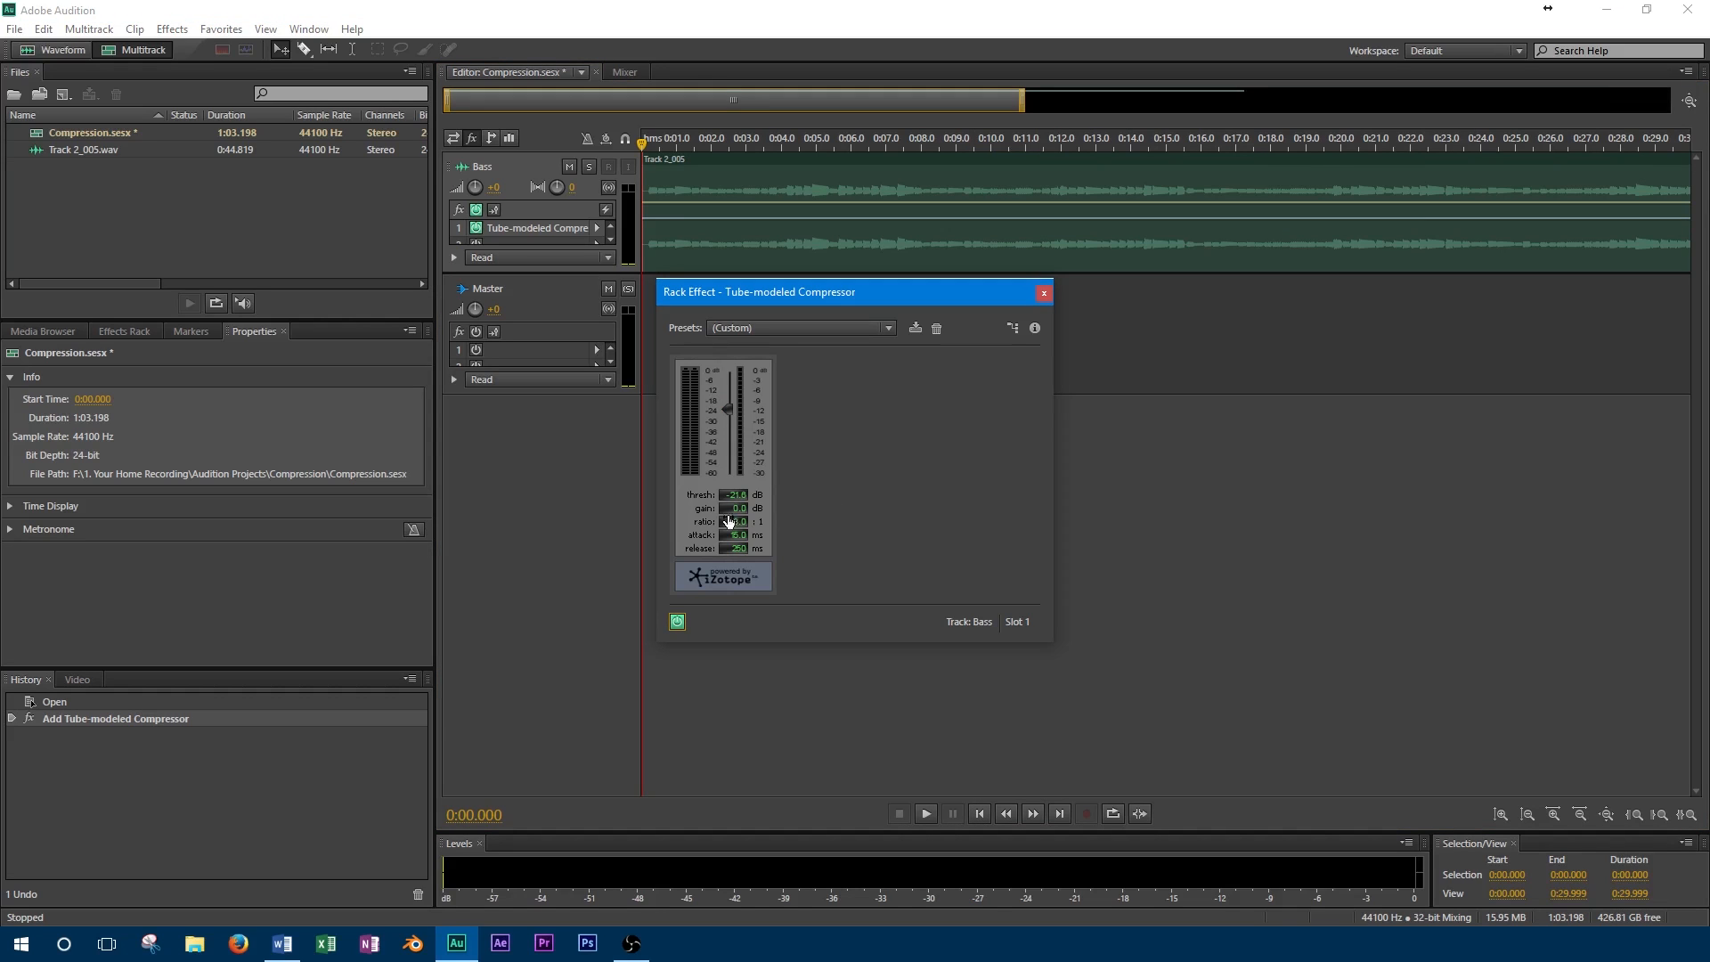
# - Raise the compressor's makeup gain, then bypass the compressor during playback
pyautogui.click(924, 814)
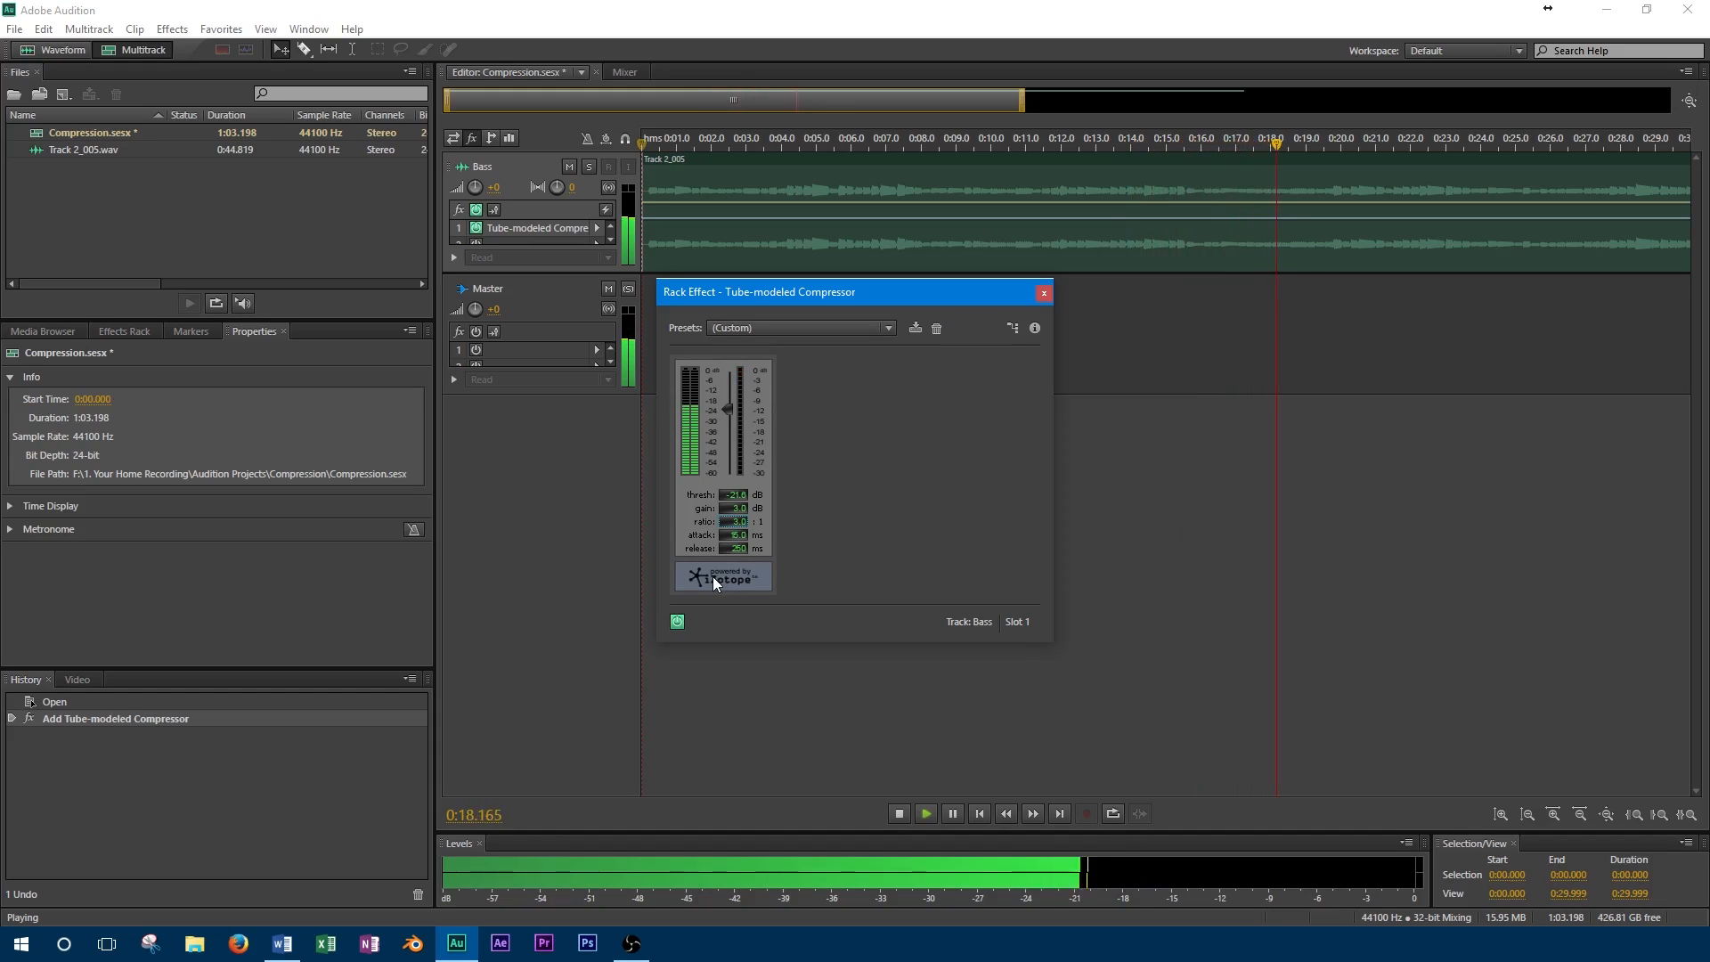
pyautogui.moveTo(676, 622)
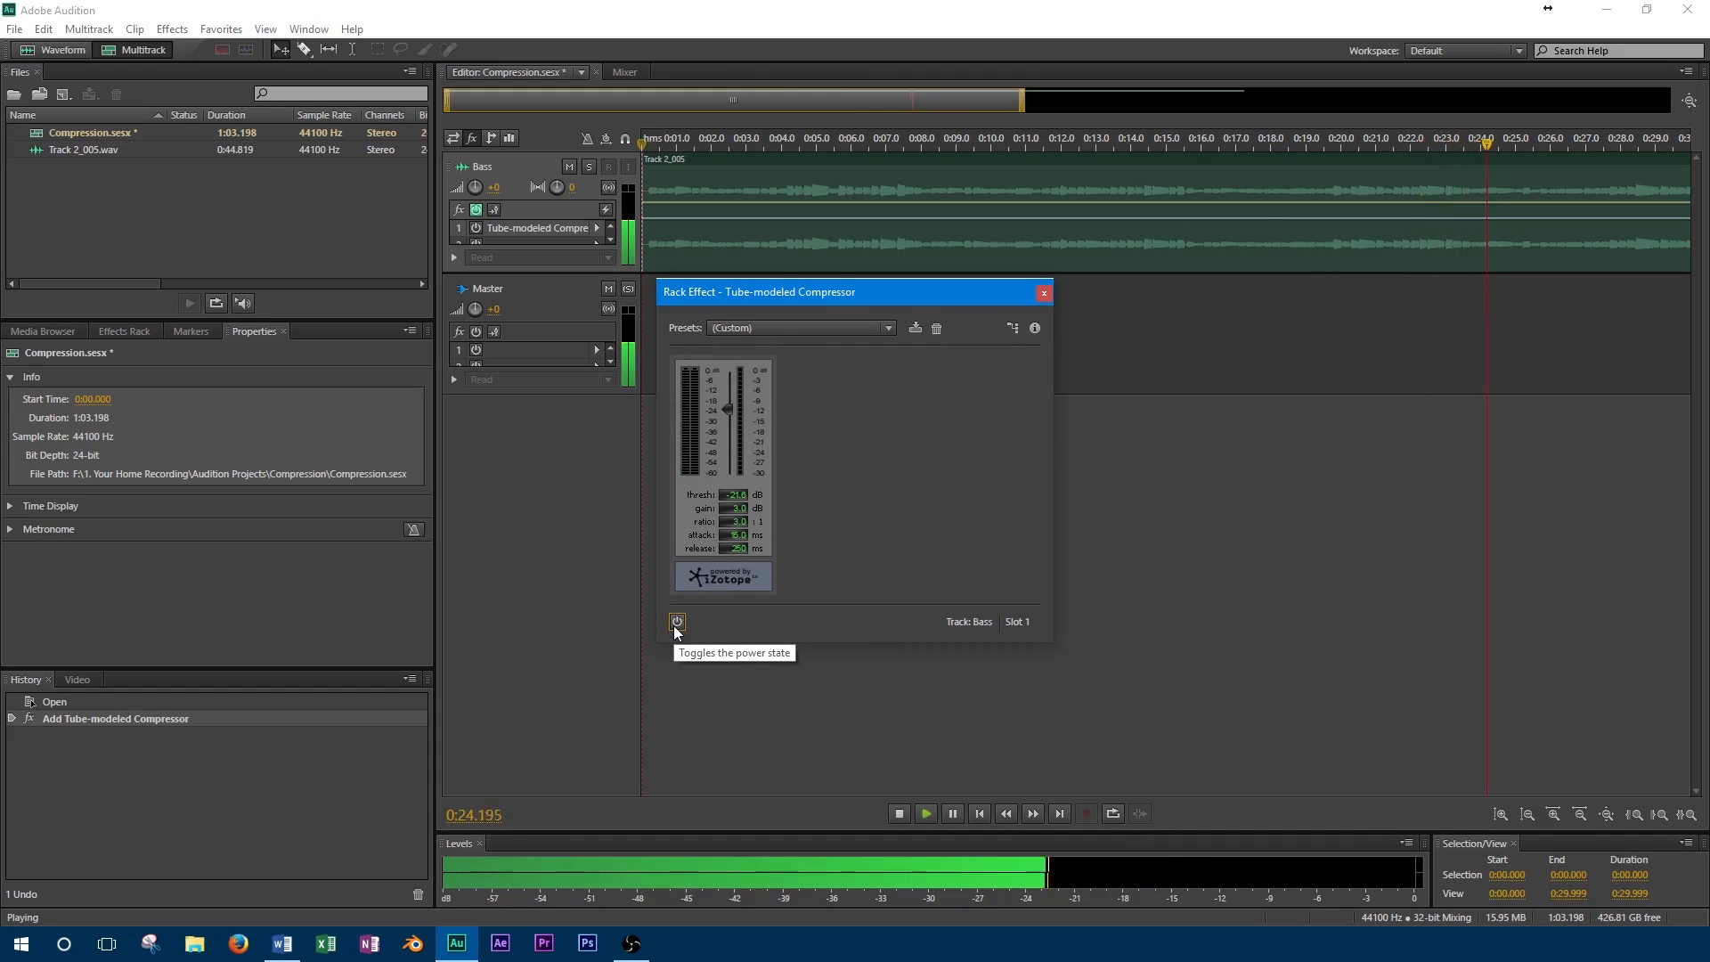
pyautogui.click(676, 622)
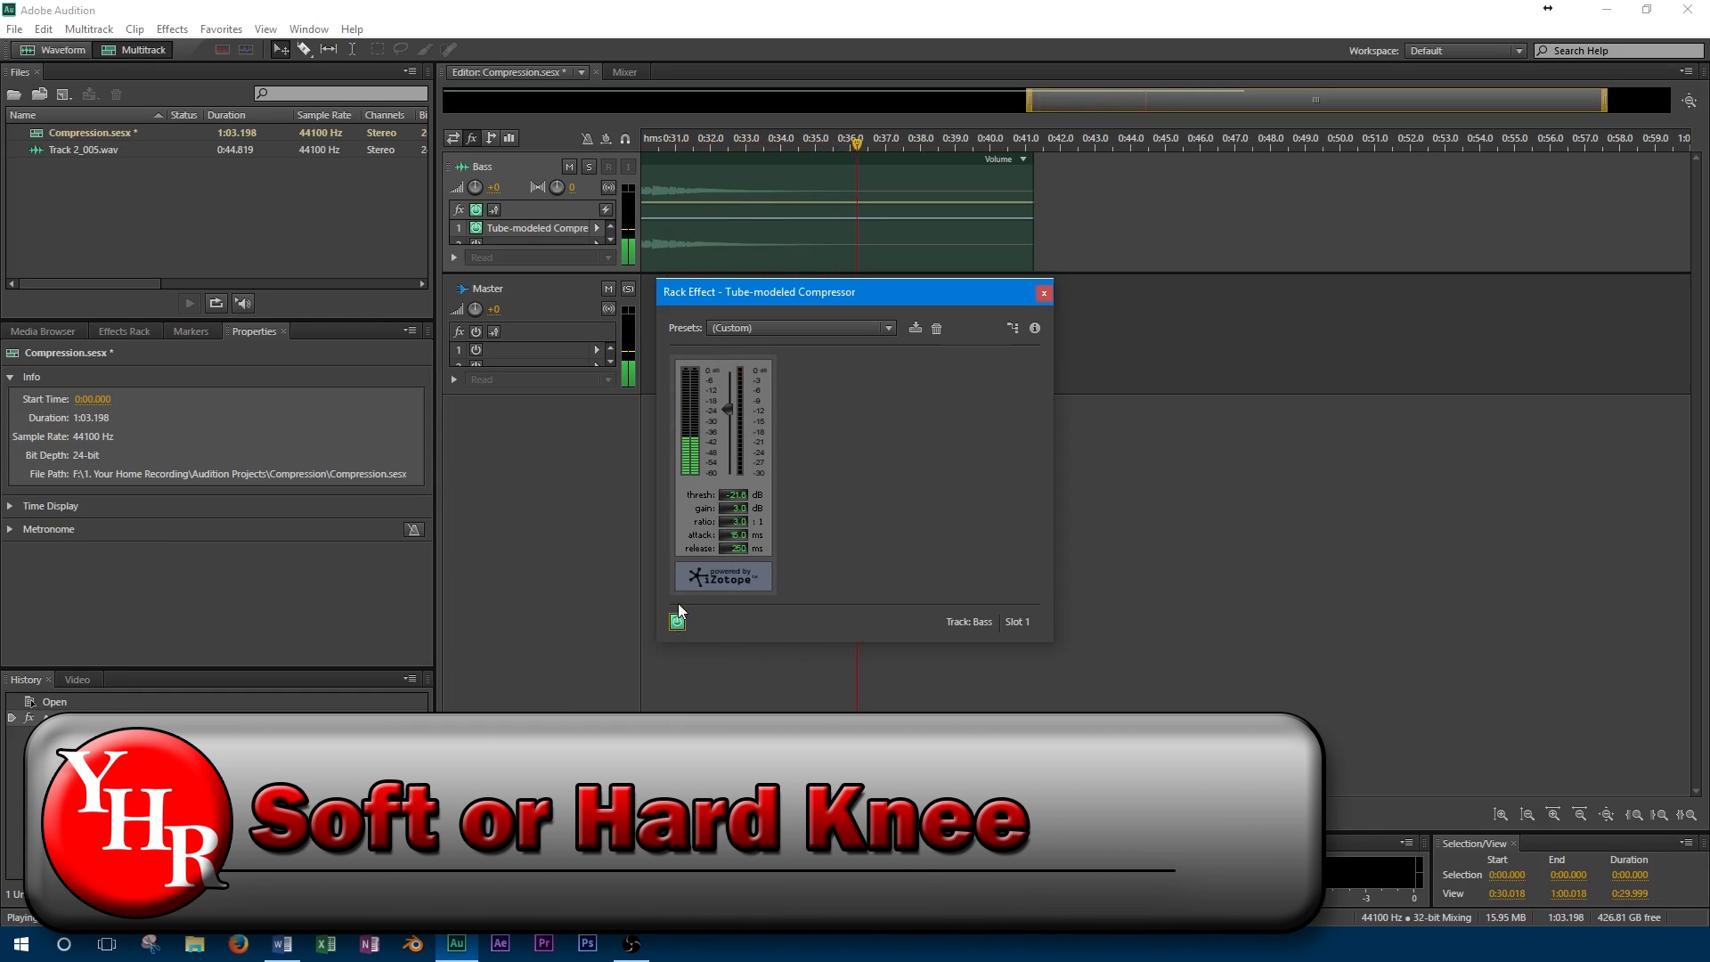
pyautogui.click(925, 814)
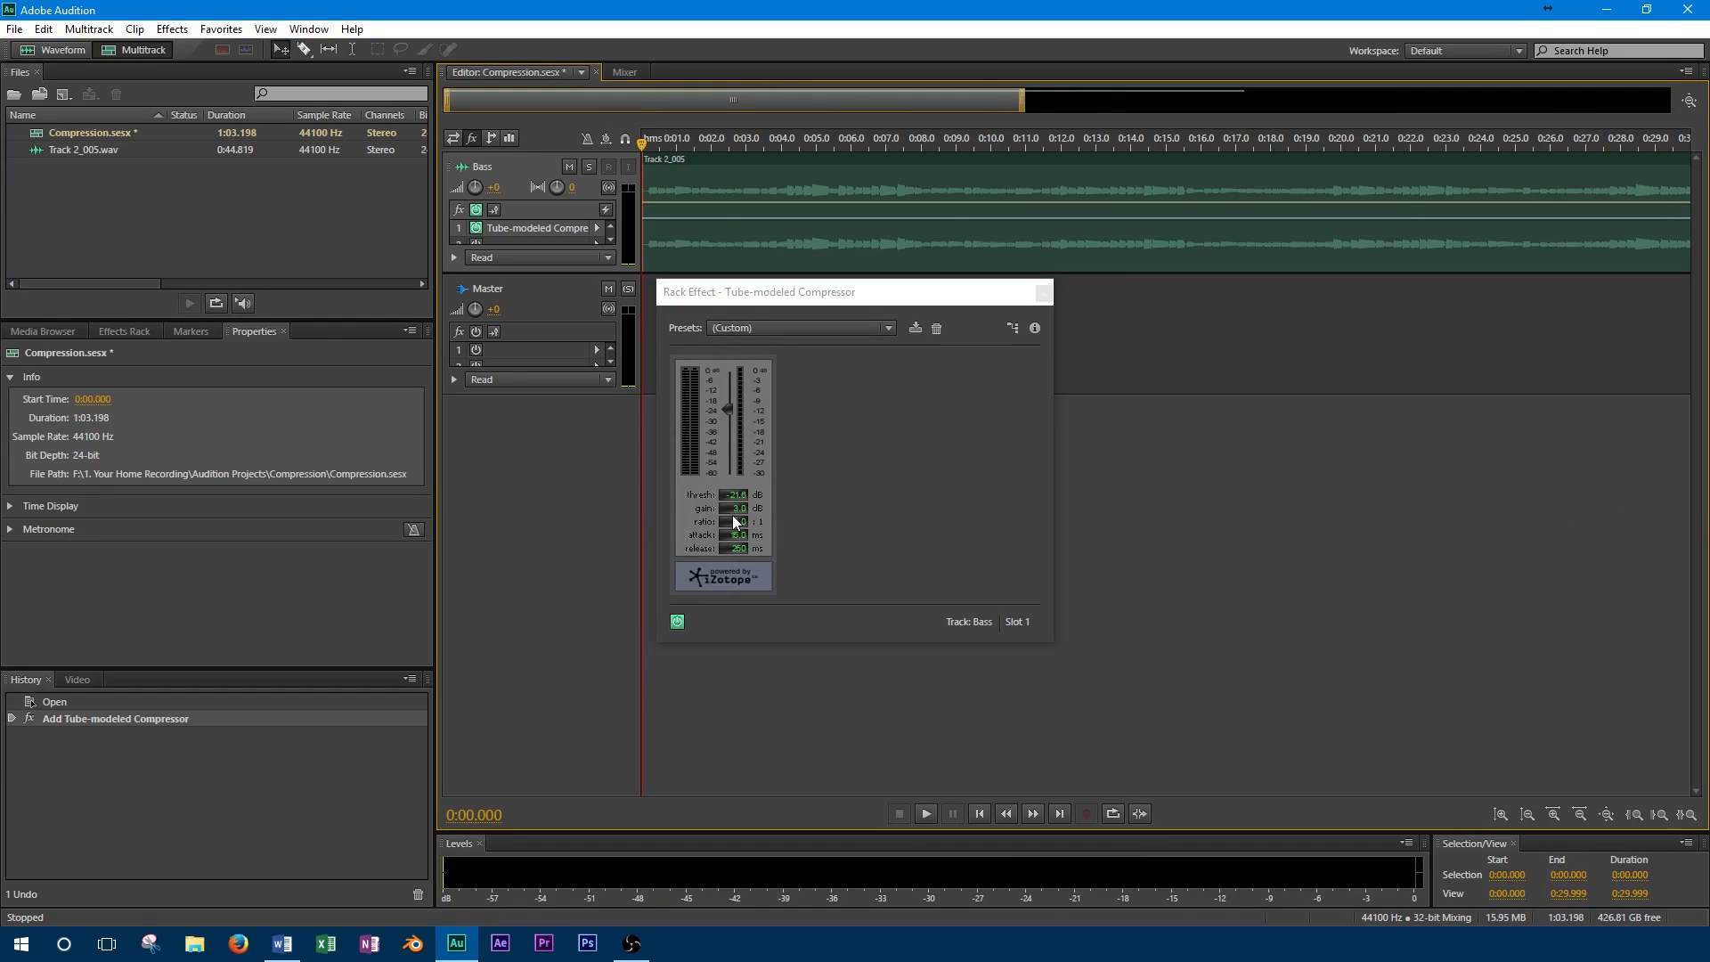
# - Play the session again and switch the bypassed Bass compressor back on
pyautogui.click(924, 813)
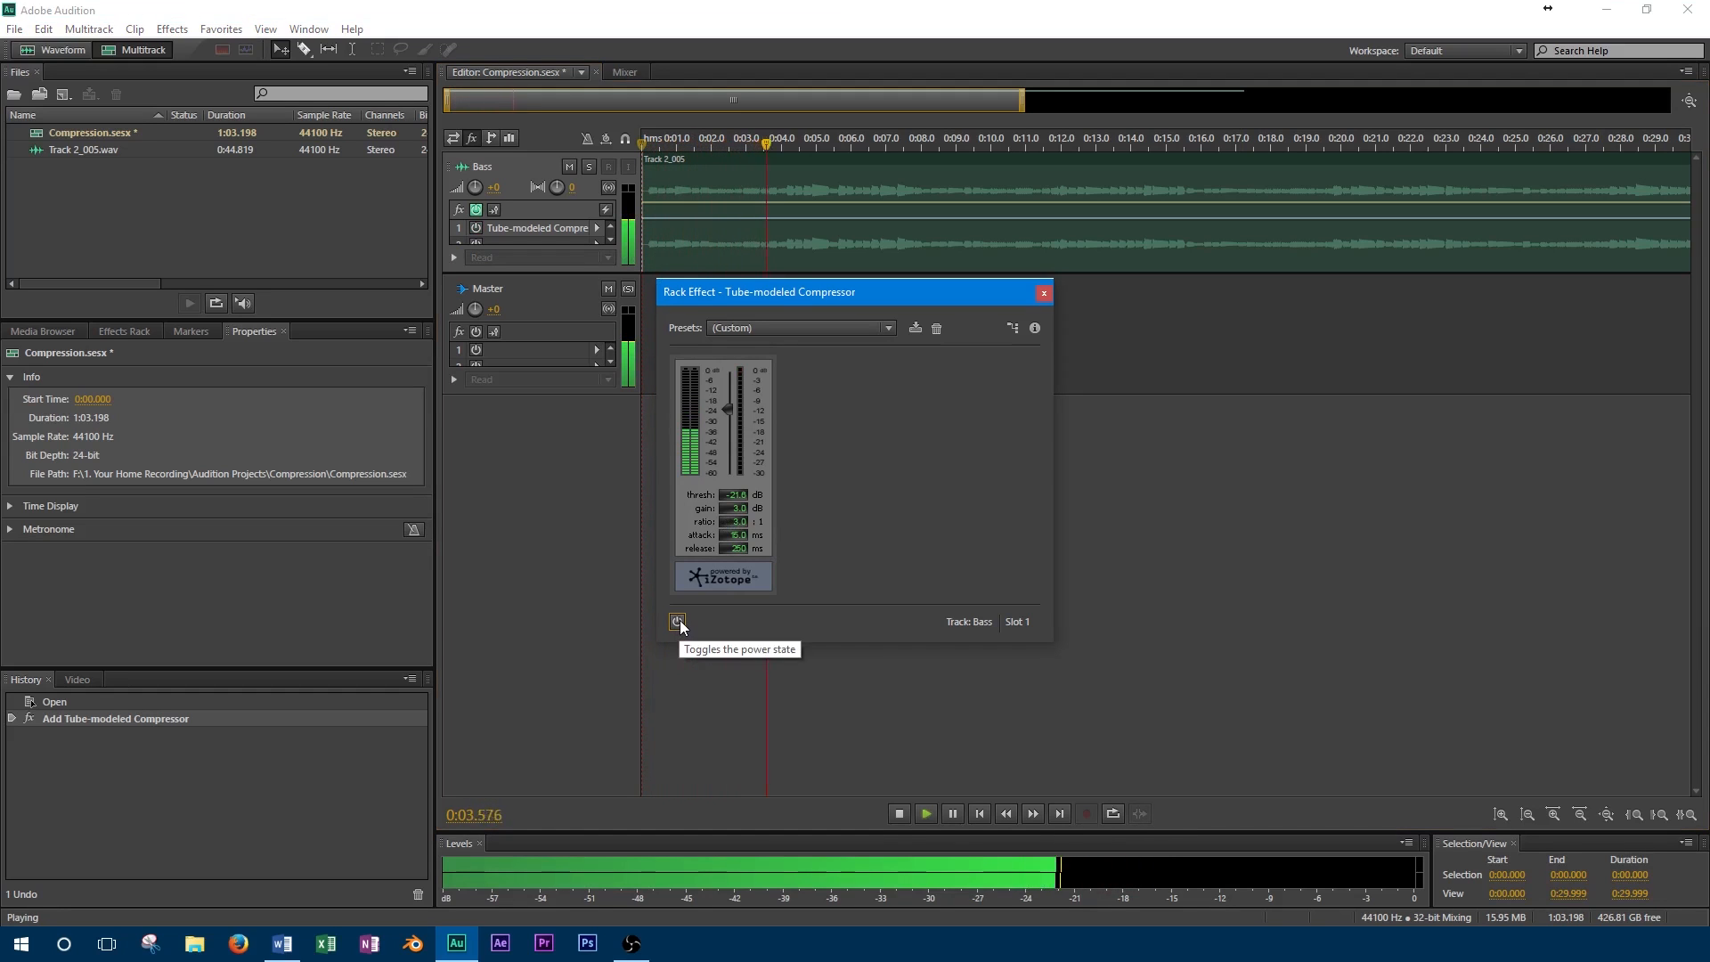
pyautogui.moveTo(678, 621)
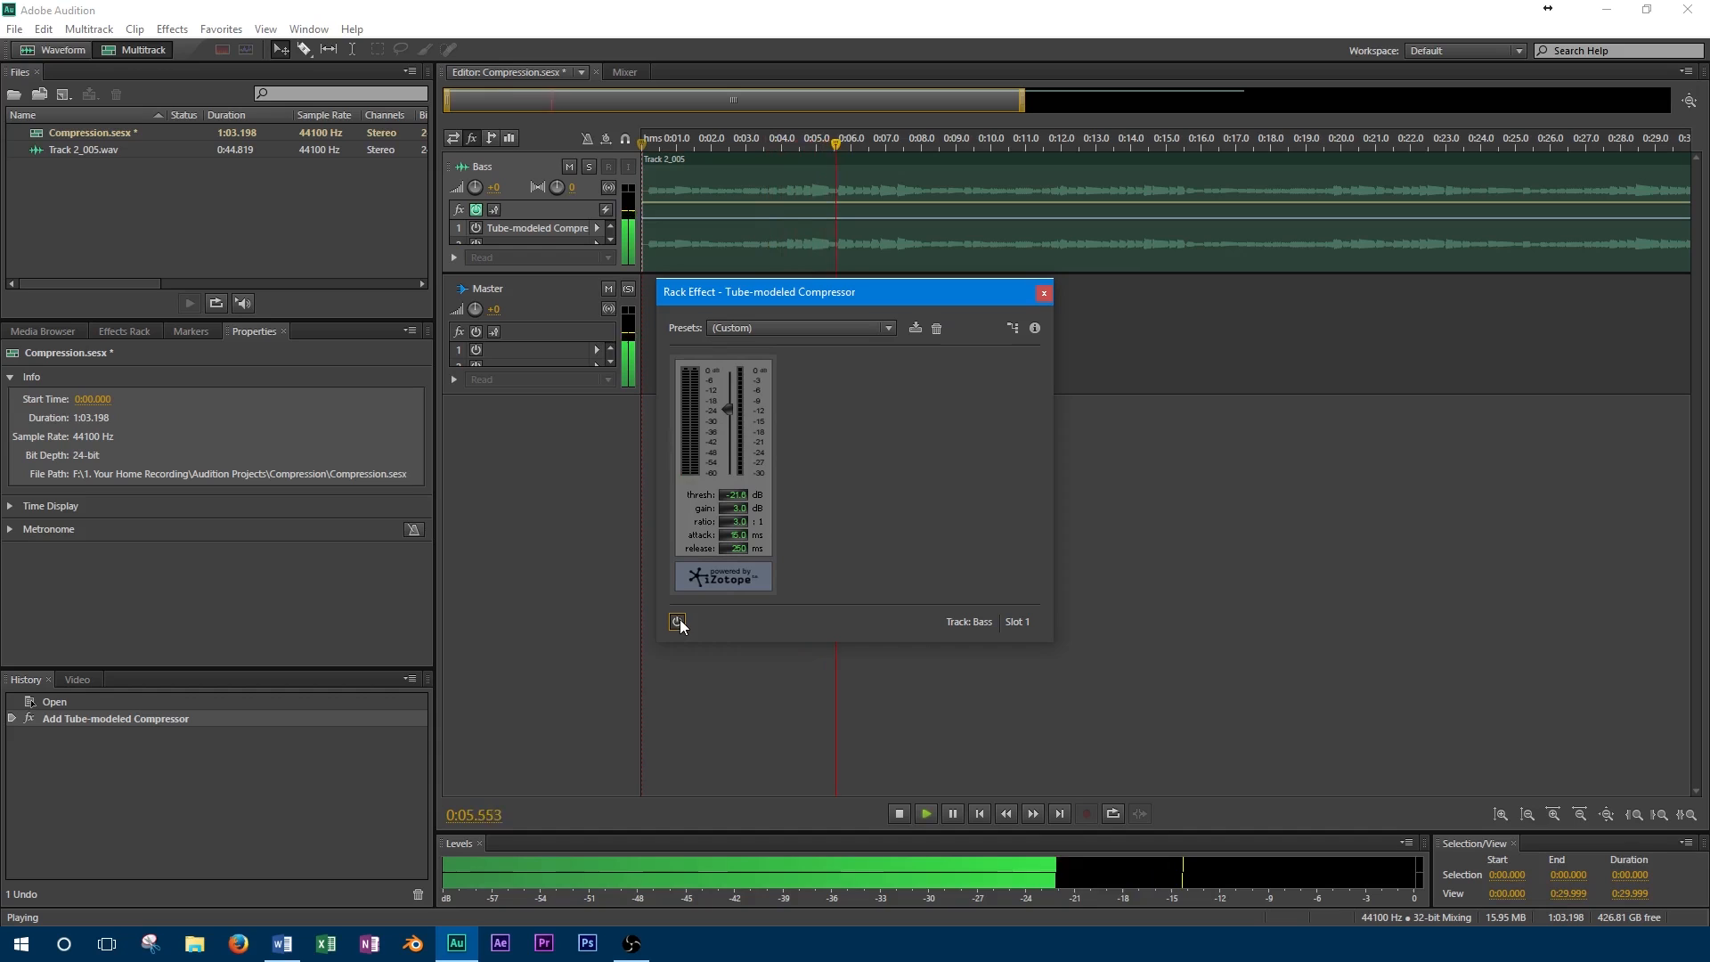
pyautogui.click(676, 622)
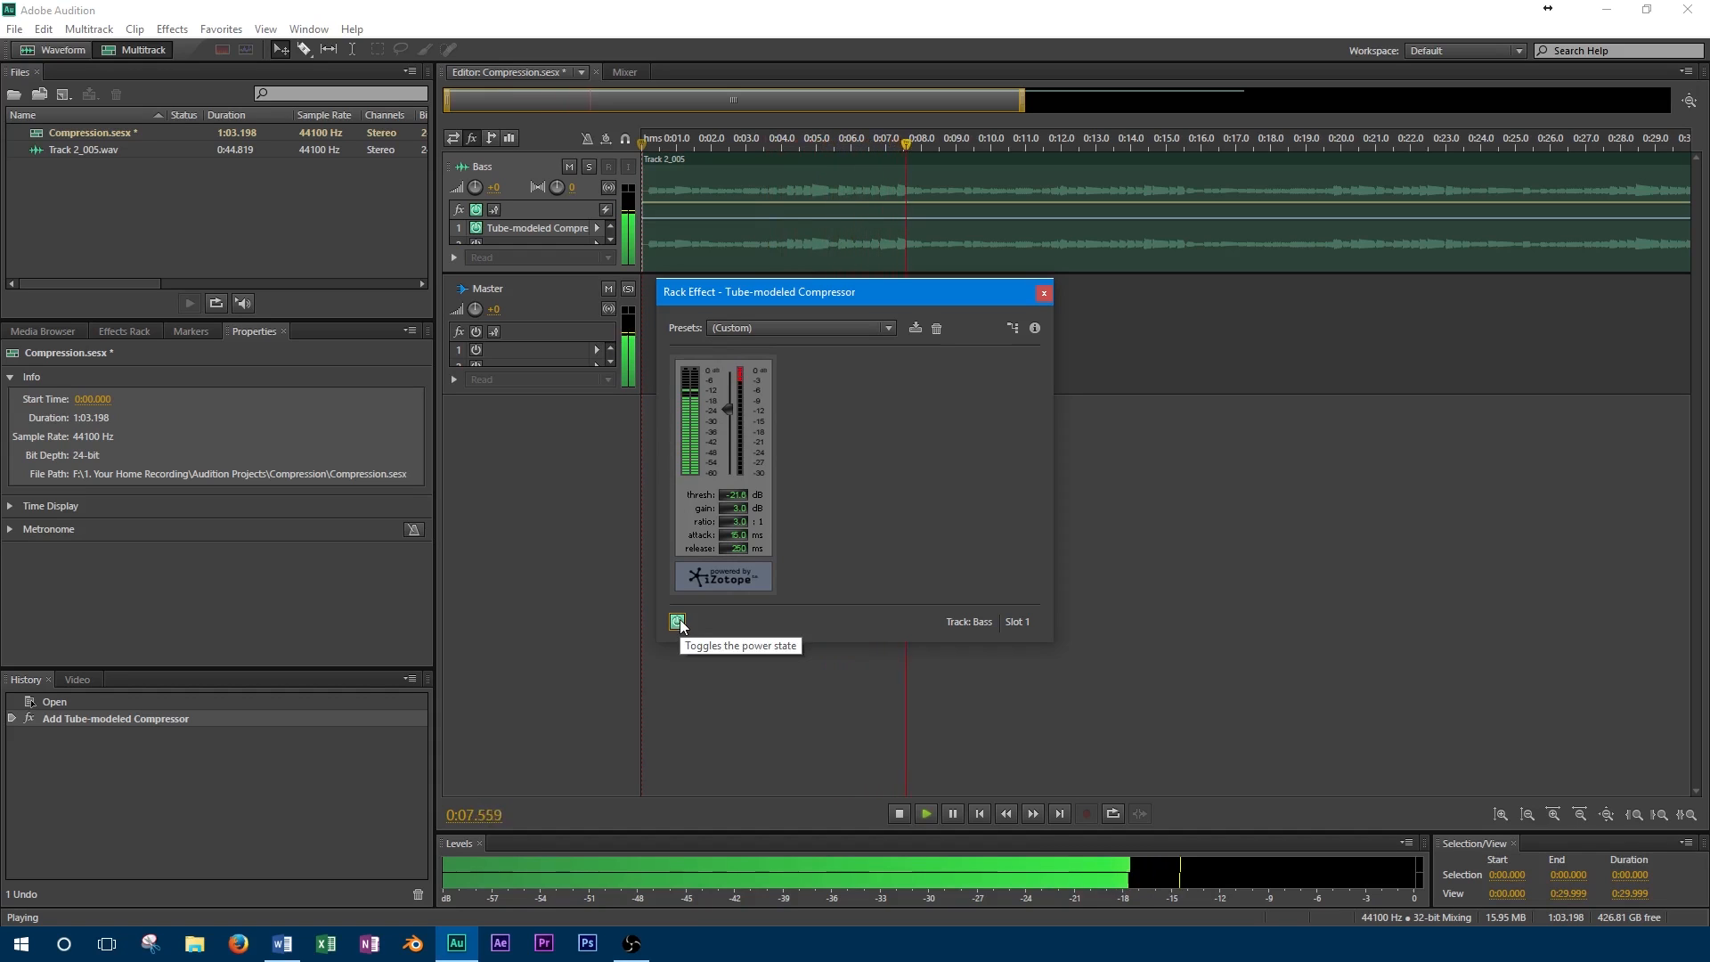